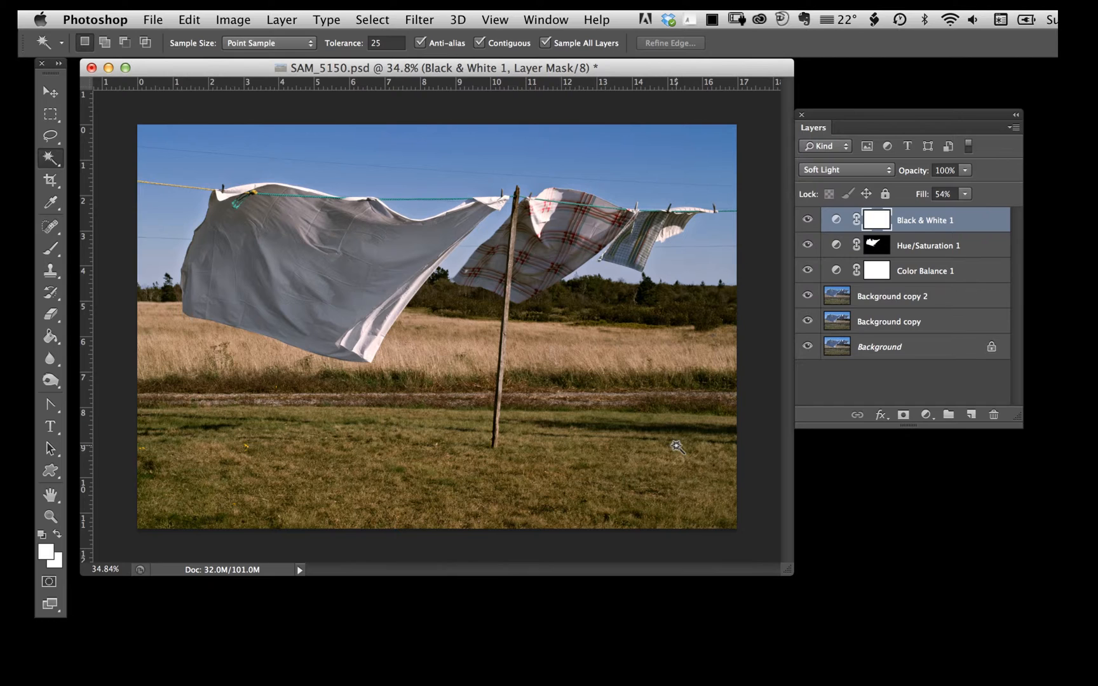
{"action": "mouse_move", "coordinate": [963, 382]}
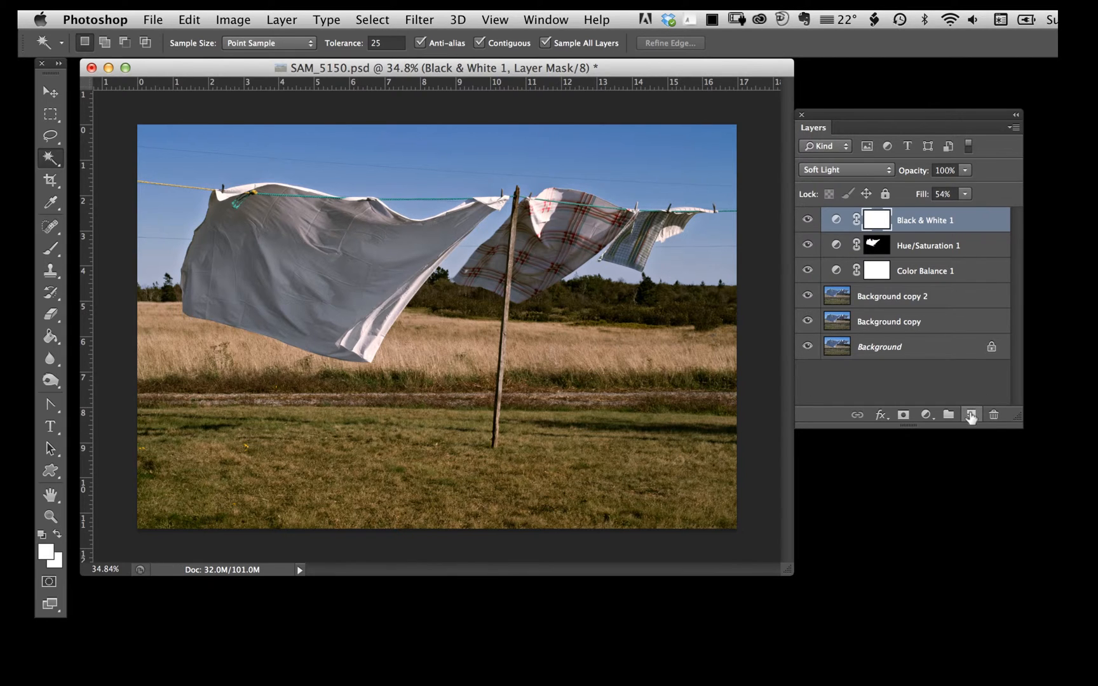
Step: Add a new empty Layer 1 above the Black & White adjustment
{"action": "left_click", "coordinate": [972, 415]}
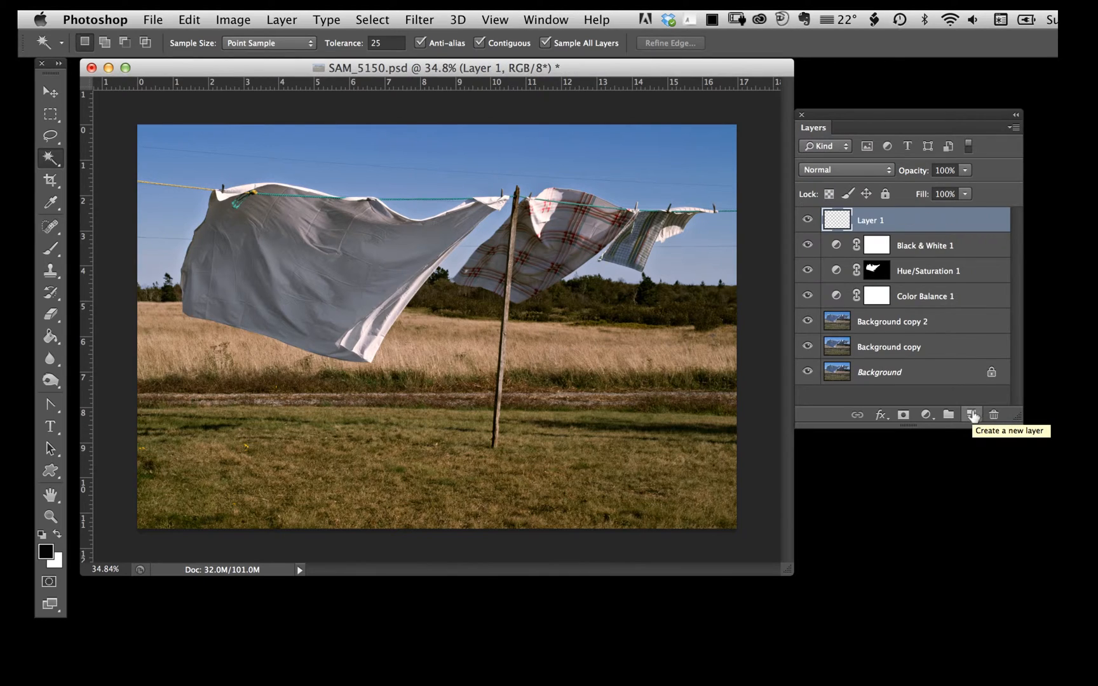
{"action": "mouse_move", "coordinate": [922, 221]}
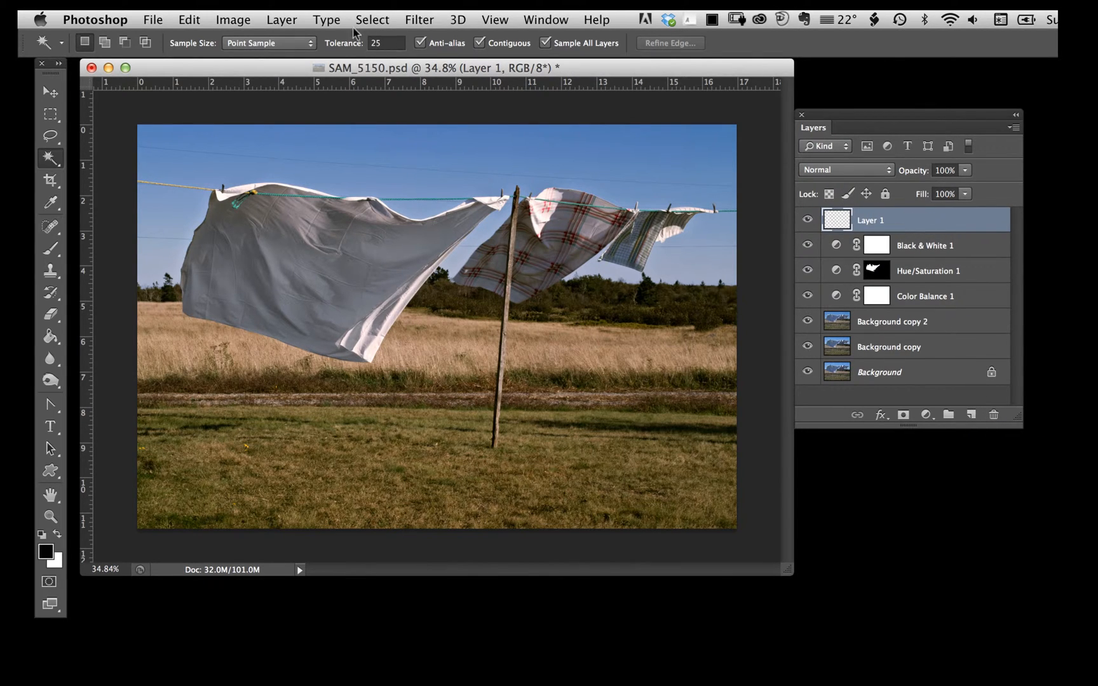
Step: Select the entire canvas with Select > All, then bring up the Edit menu
{"action": "left_click", "coordinate": [371, 19]}
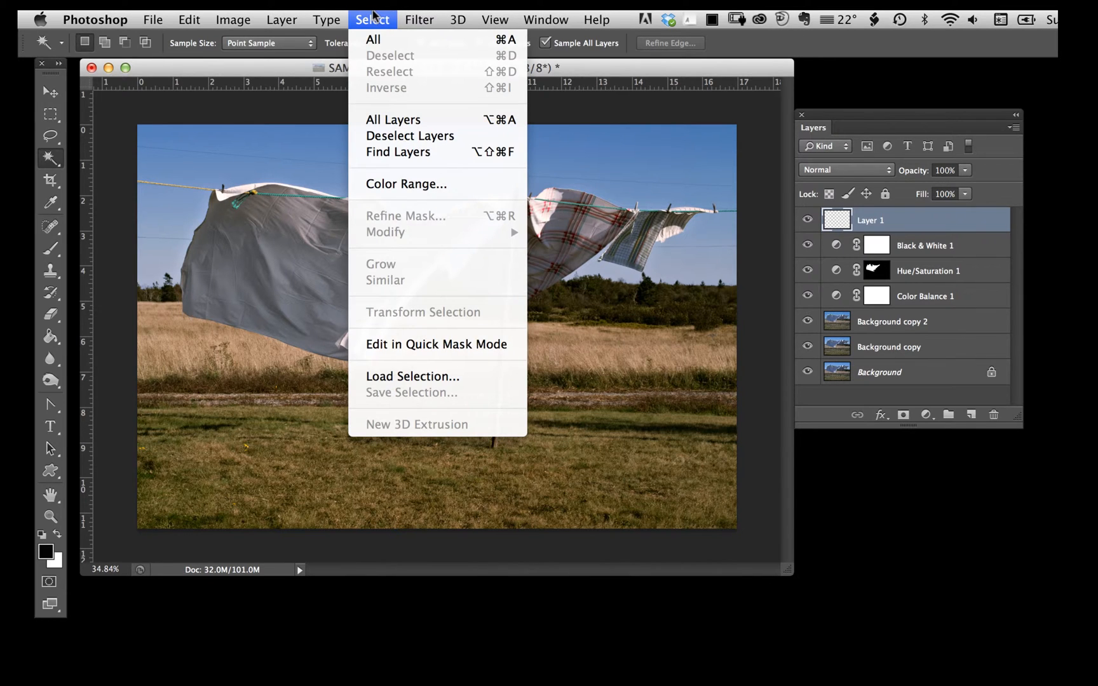
{"action": "left_click", "coordinate": [373, 39]}
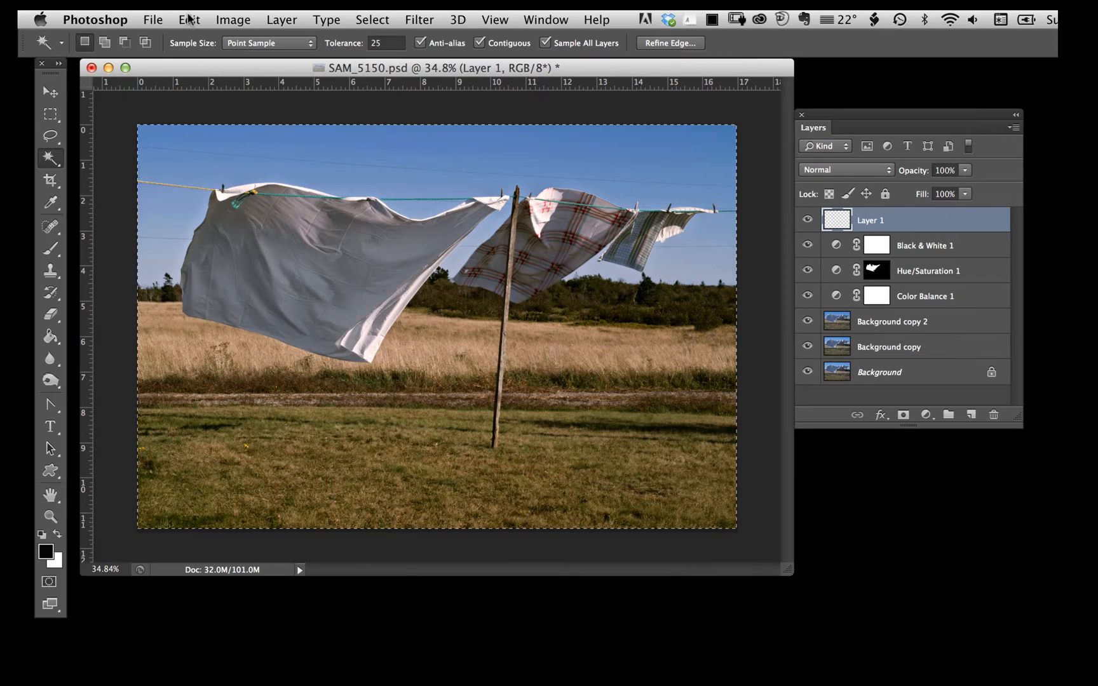
{"action": "left_click", "coordinate": [188, 19]}
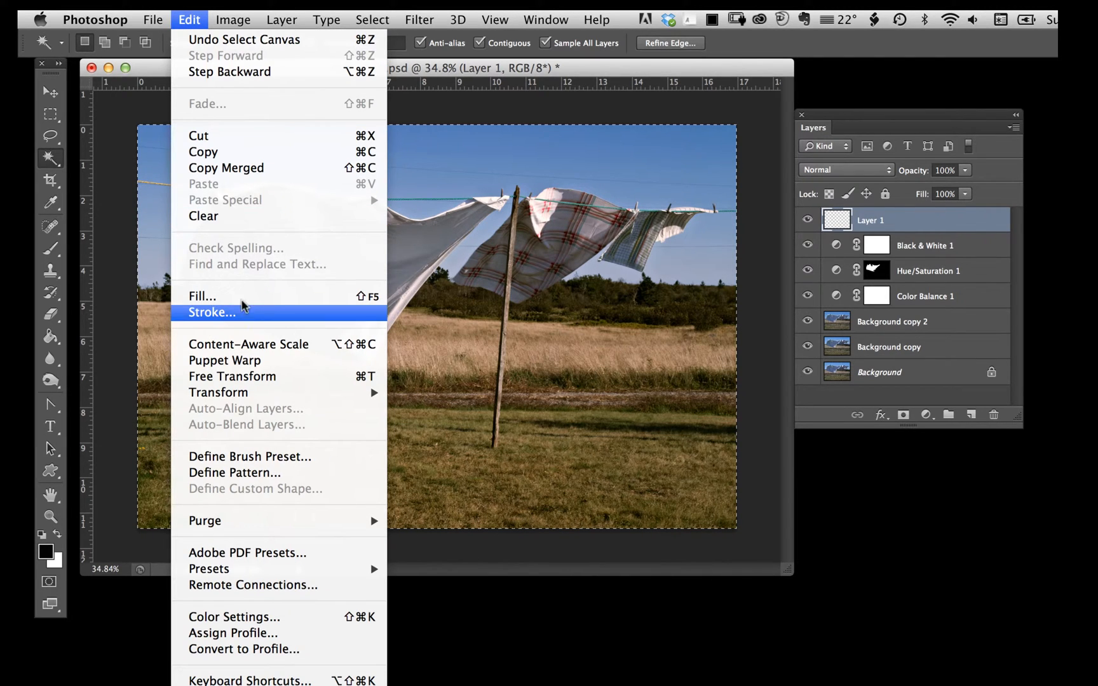
{"action": "mouse_move", "coordinate": [251, 325]}
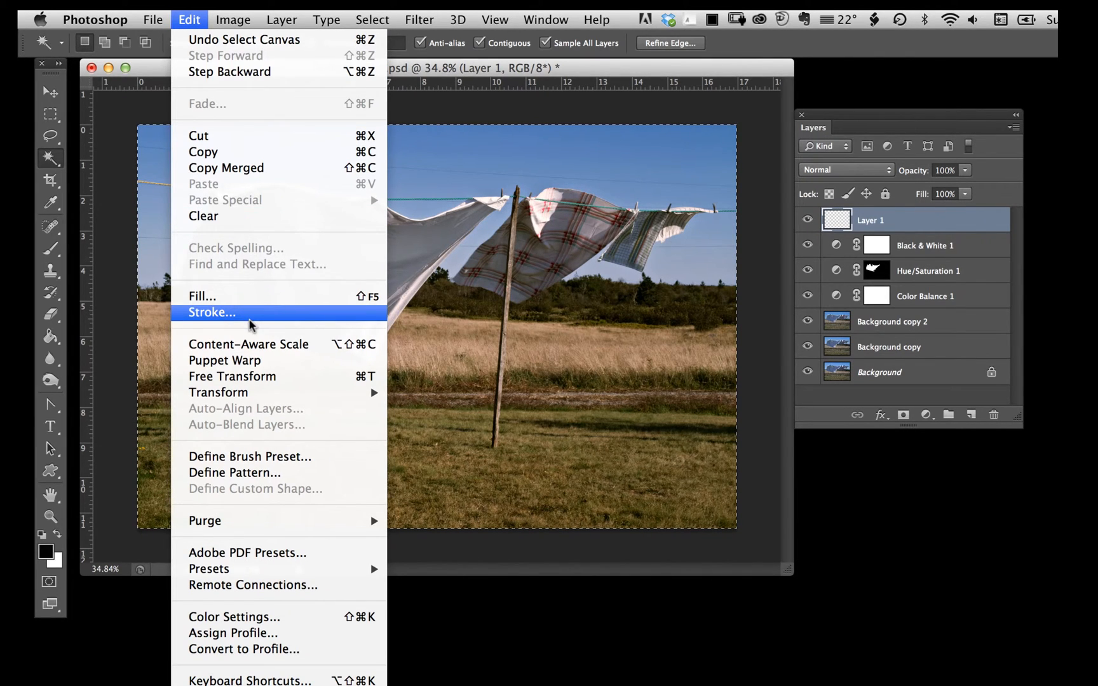
Step: Stroke the selection inside with a 30 px black border
{"action": "left_click", "coordinate": [212, 313]}
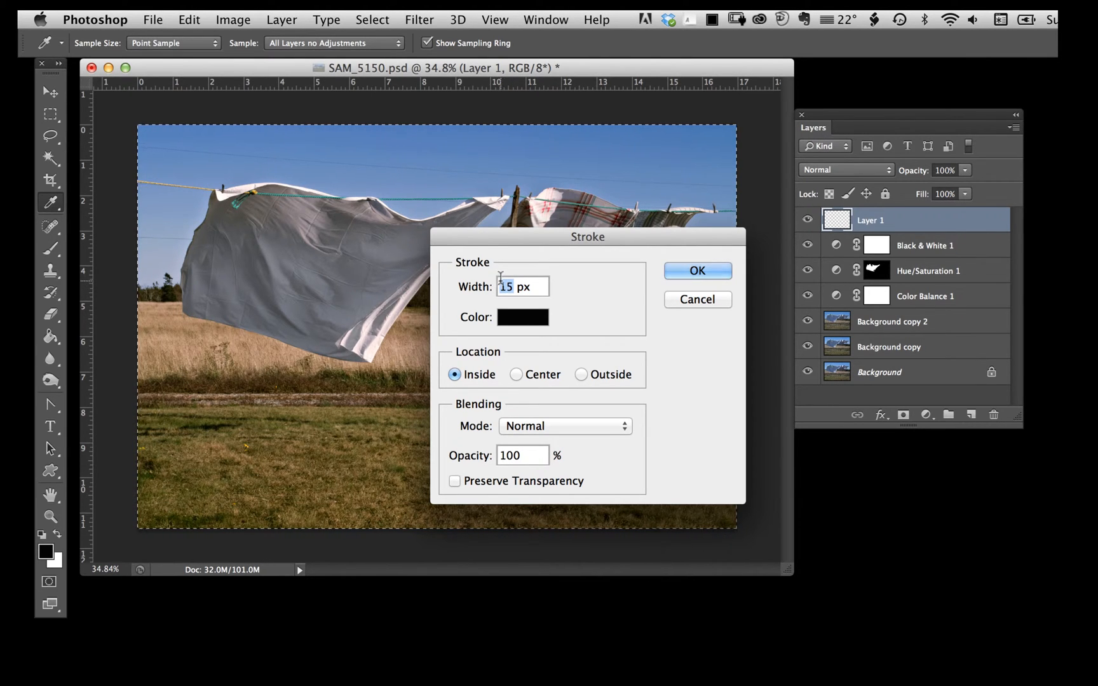
{"action": "type", "text": "30"}
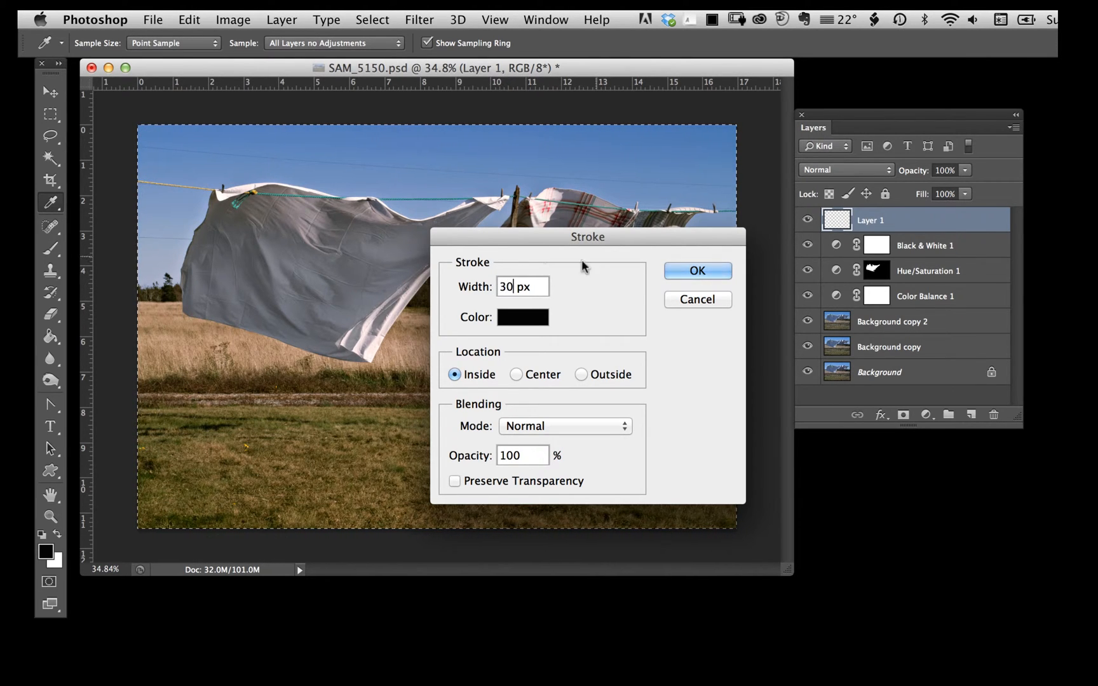
{"action": "mouse_move", "coordinate": [534, 324]}
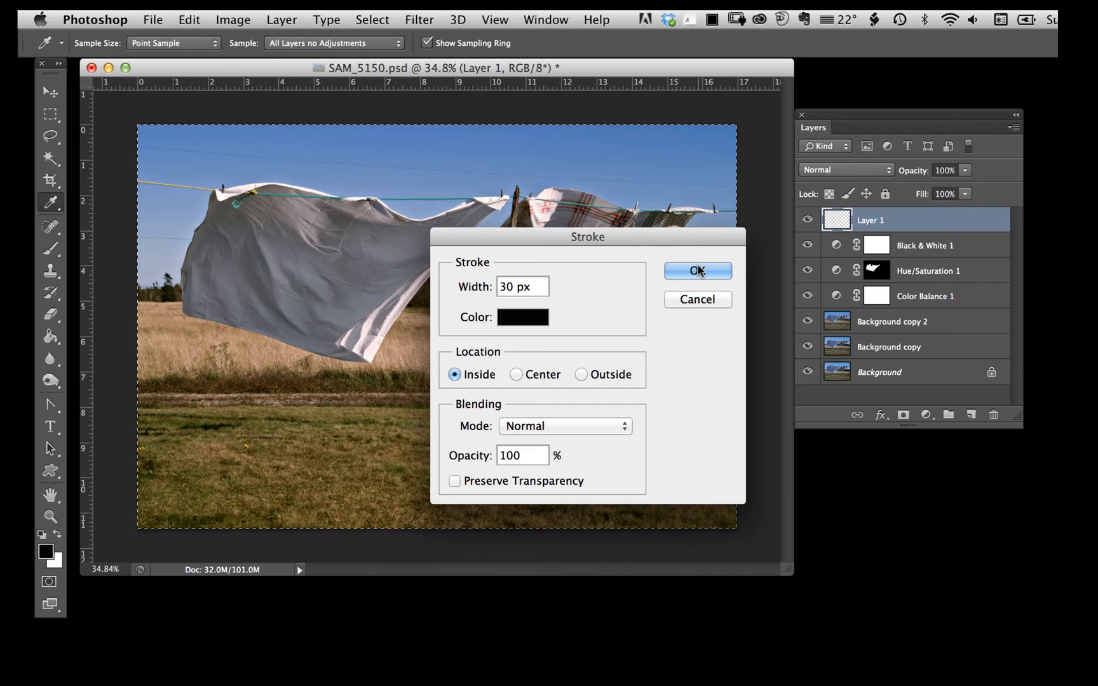
{"action": "left_click", "coordinate": [697, 271]}
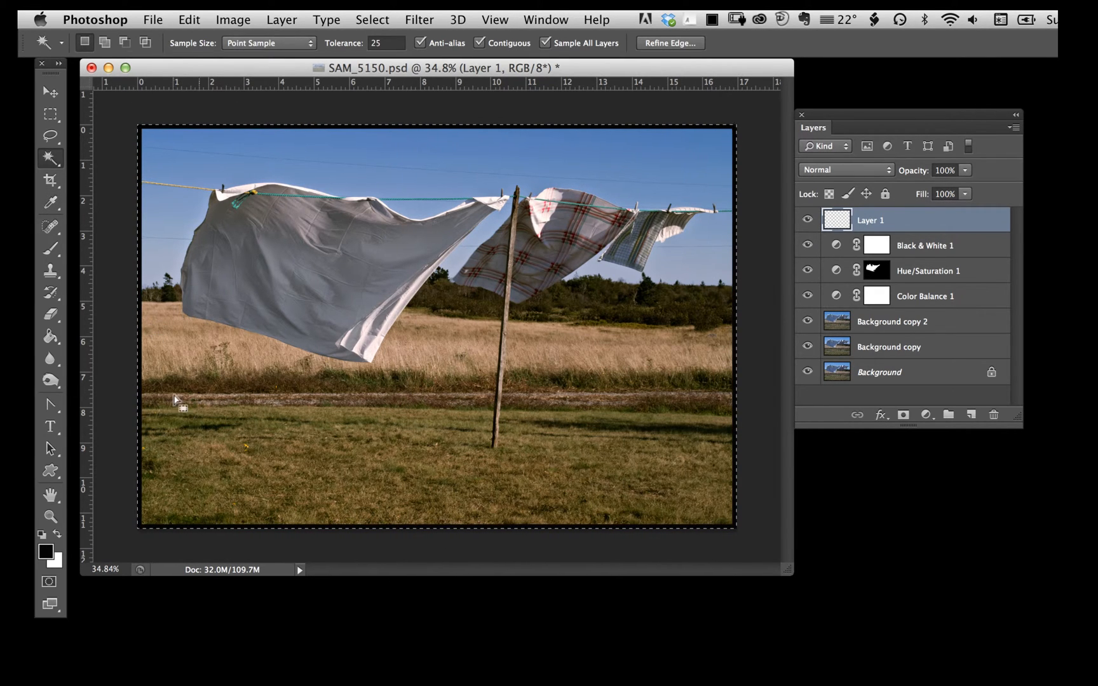
{"action": "mouse_move", "coordinate": [910, 221]}
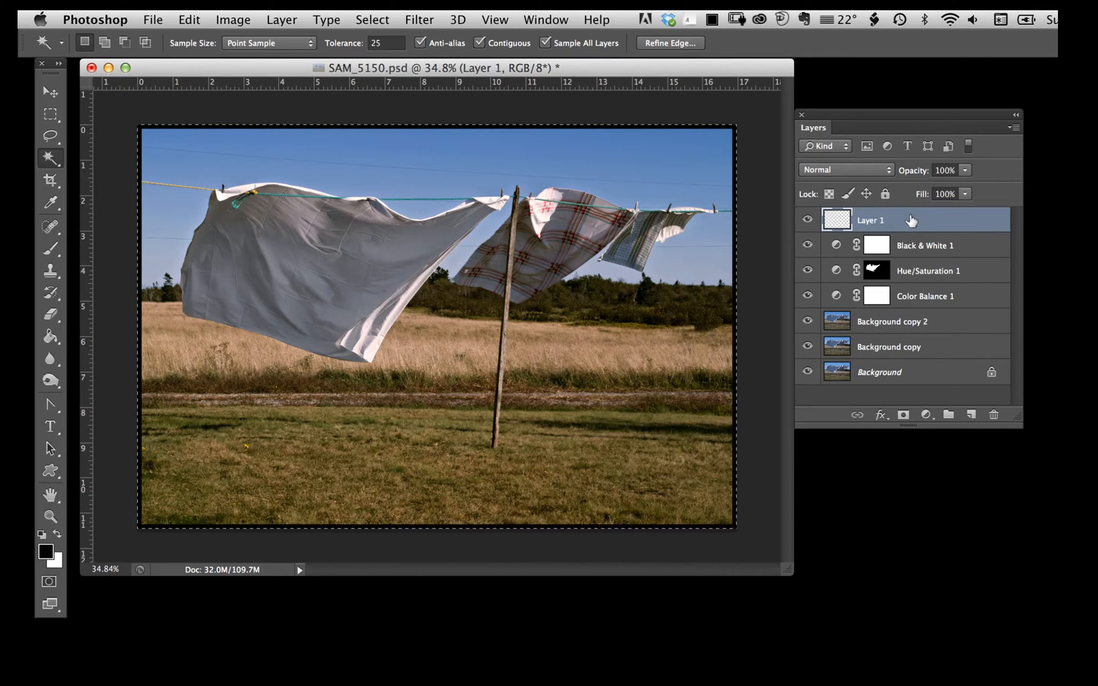
{"action": "mouse_move", "coordinate": [913, 222]}
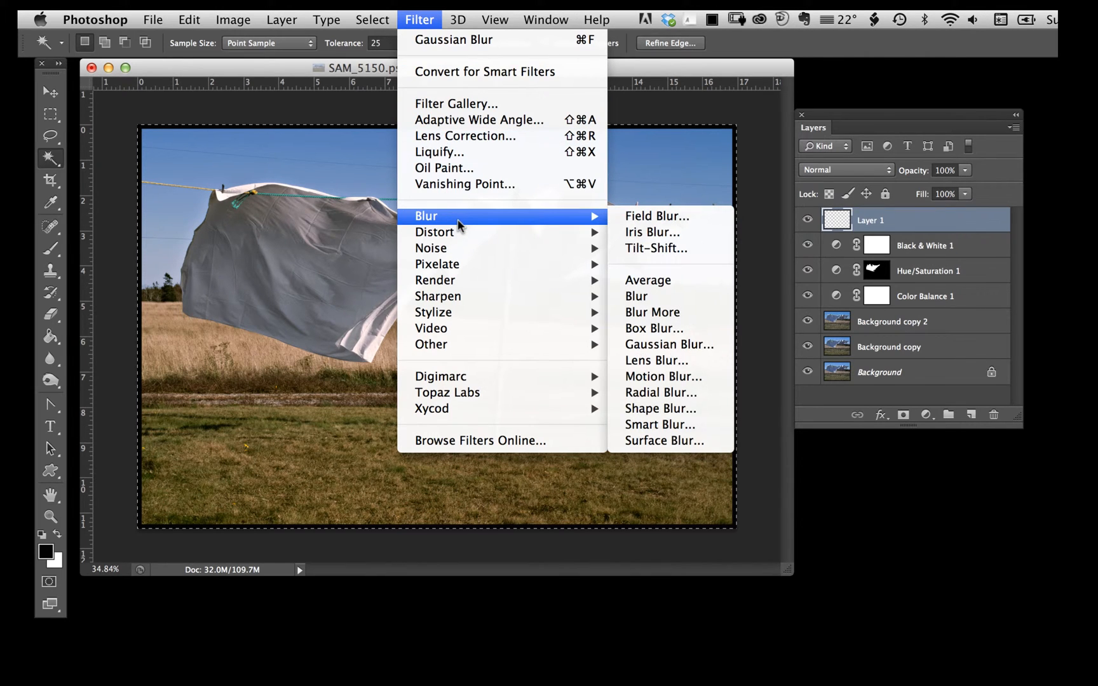
{"action": "mouse_move", "coordinate": [669, 344]}
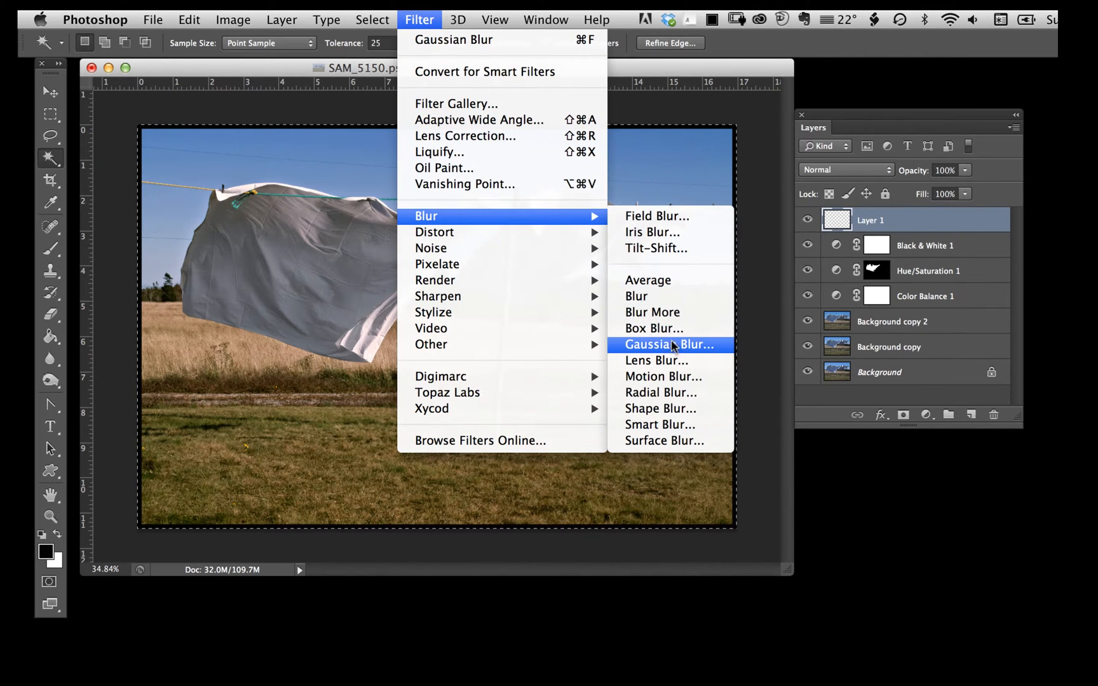
Step: Choose Gaussian Blur from the Filter > Blur menu for Layer 1
{"action": "left_click", "coordinate": [666, 344]}
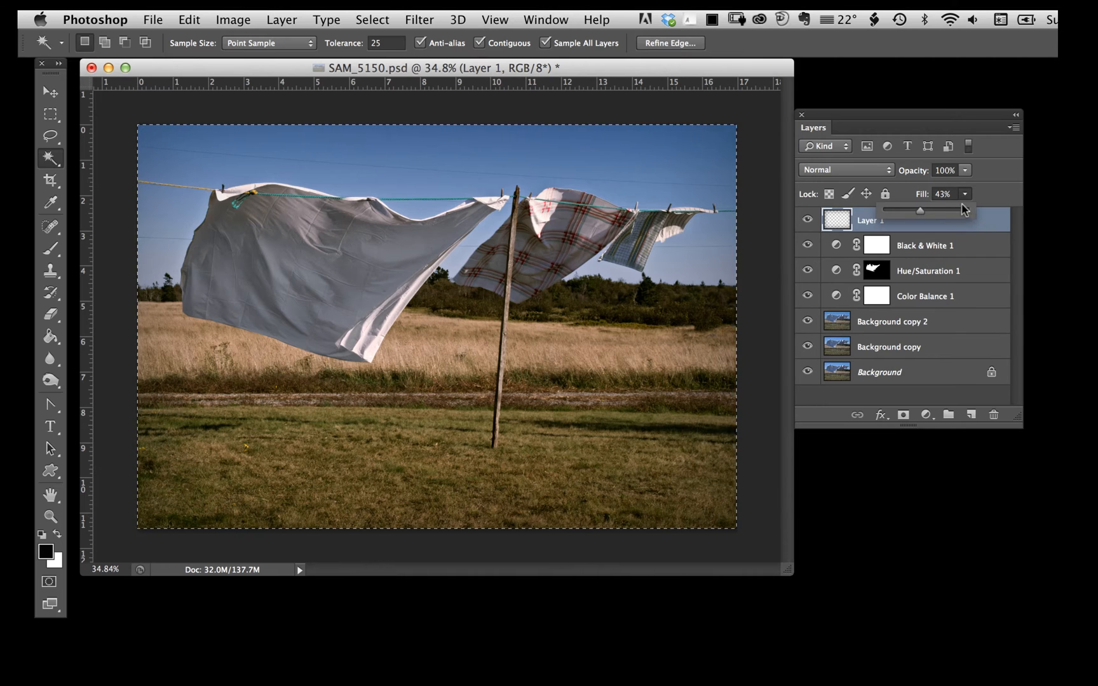
{"action": "left_click", "coordinate": [807, 221]}
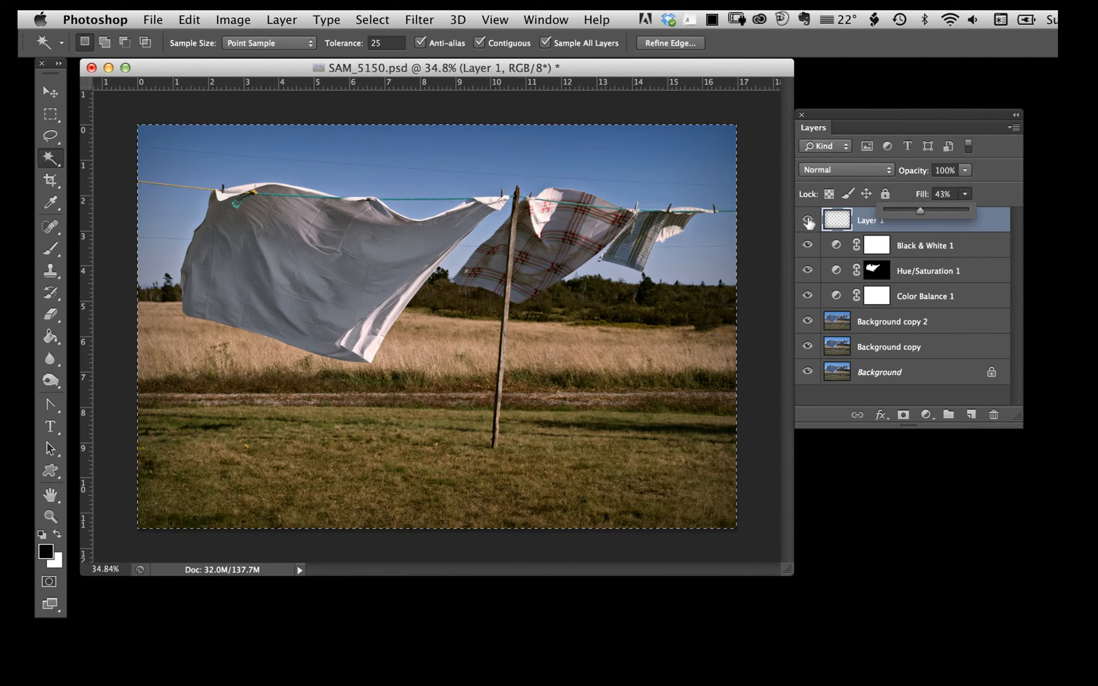
{"action": "left_click", "coordinate": [807, 220]}
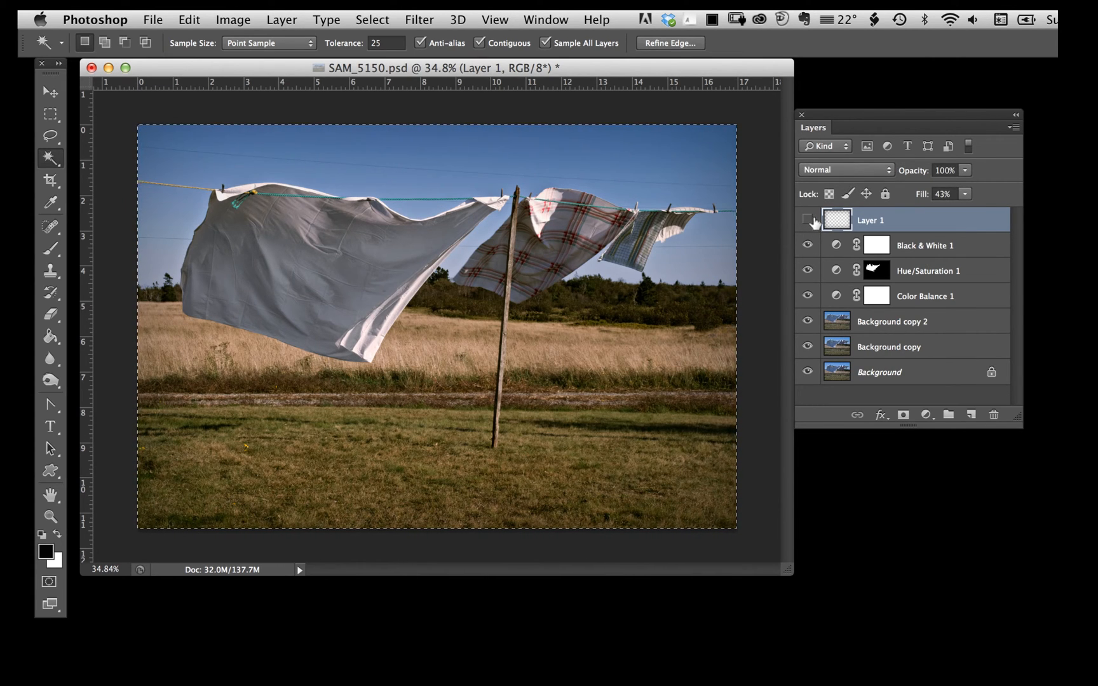
{"action": "left_click", "coordinate": [806, 219]}
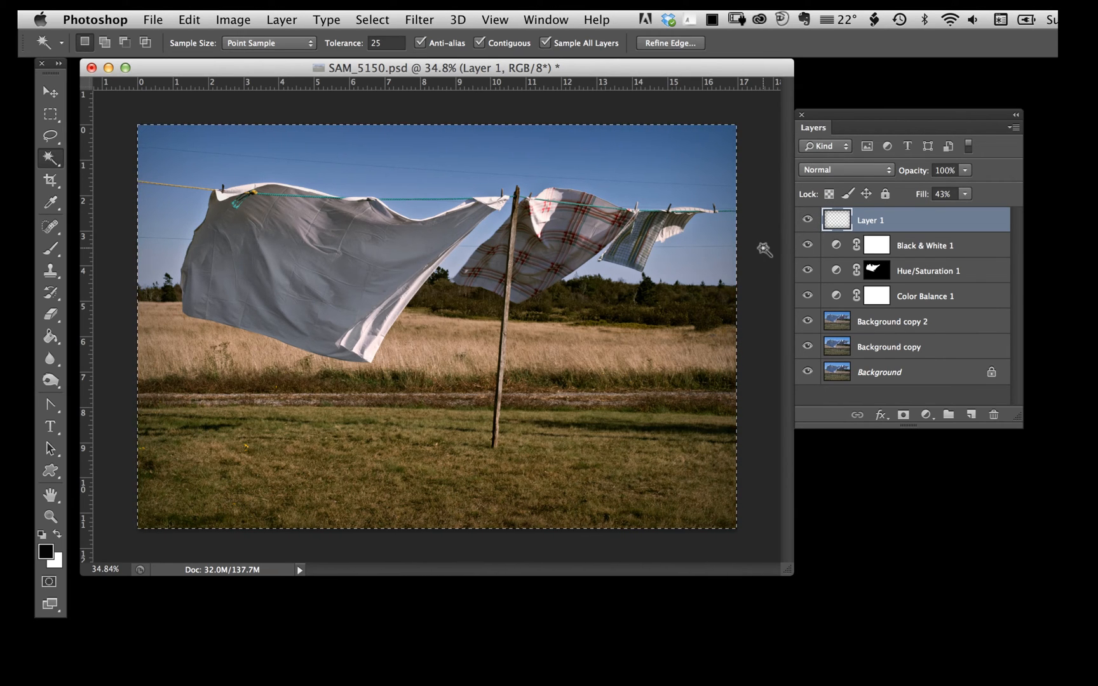
{"action": "mouse_move", "coordinate": [721, 138]}
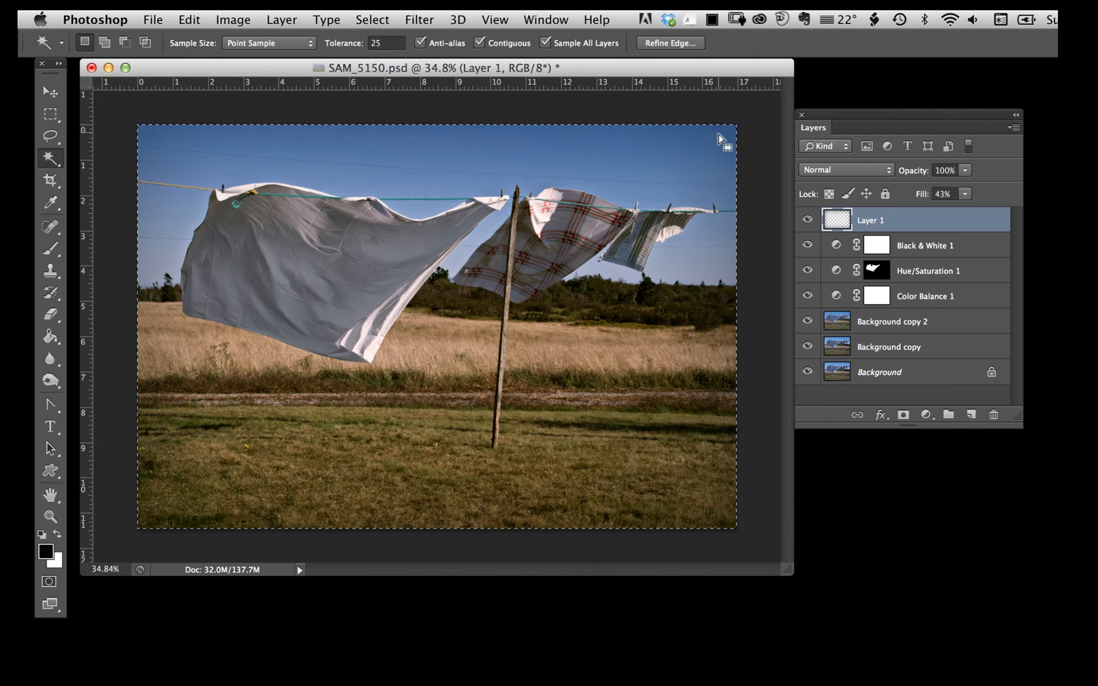
{"action": "mouse_move", "coordinate": [715, 522]}
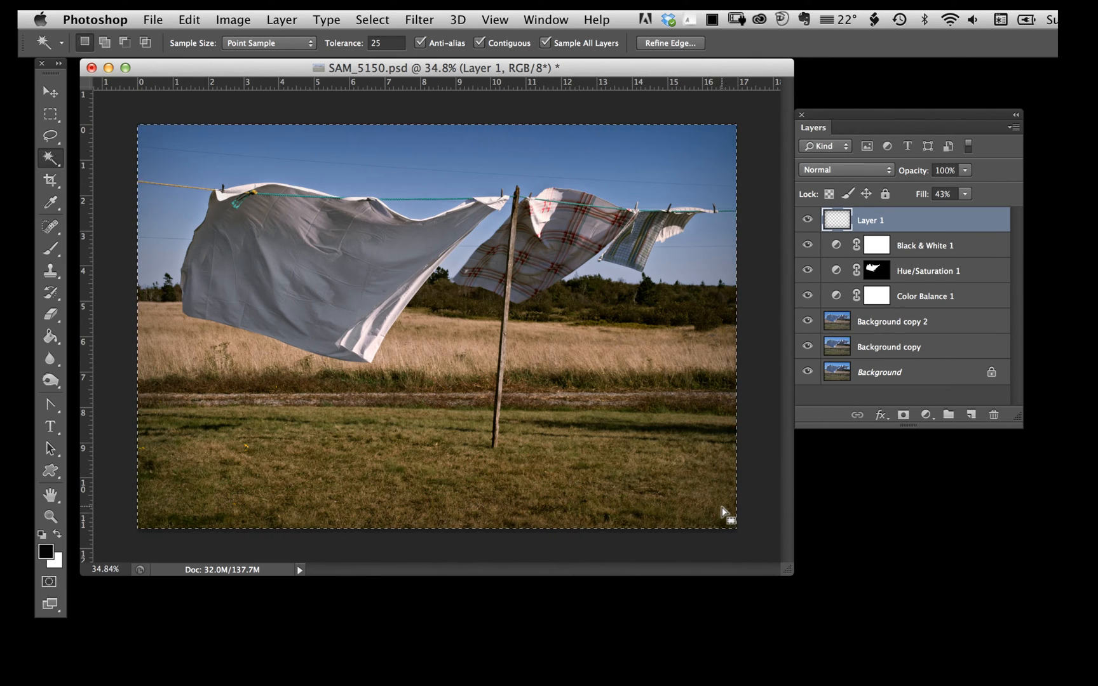
{"action": "mouse_move", "coordinate": [1023, 258]}
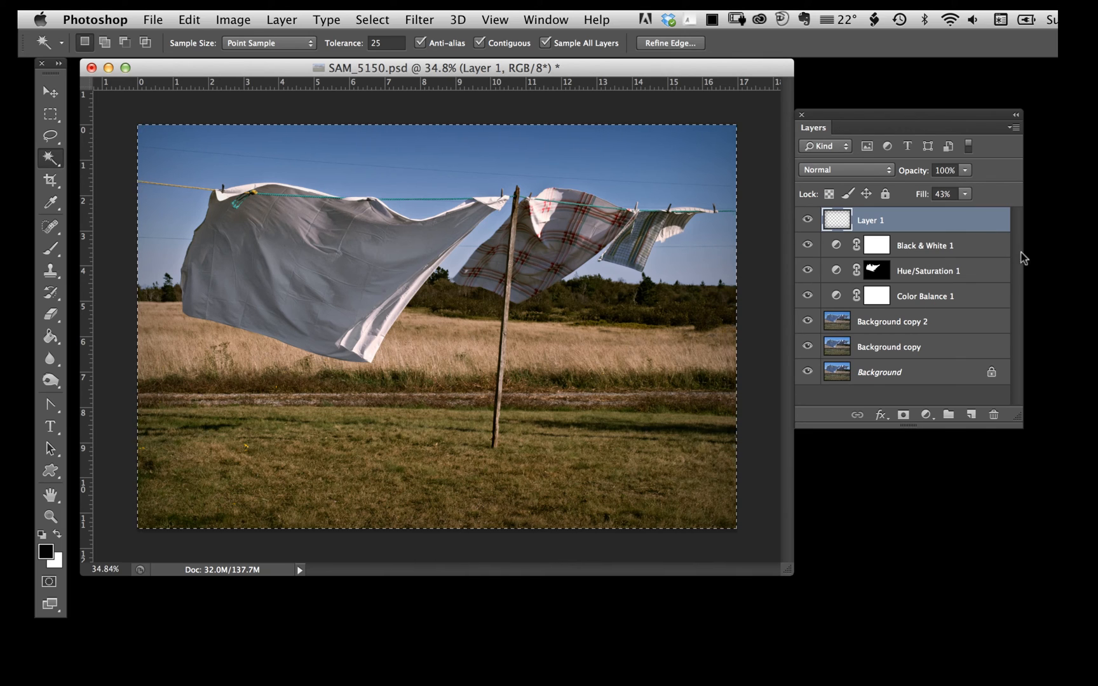
{"action": "mouse_move", "coordinate": [1000, 489]}
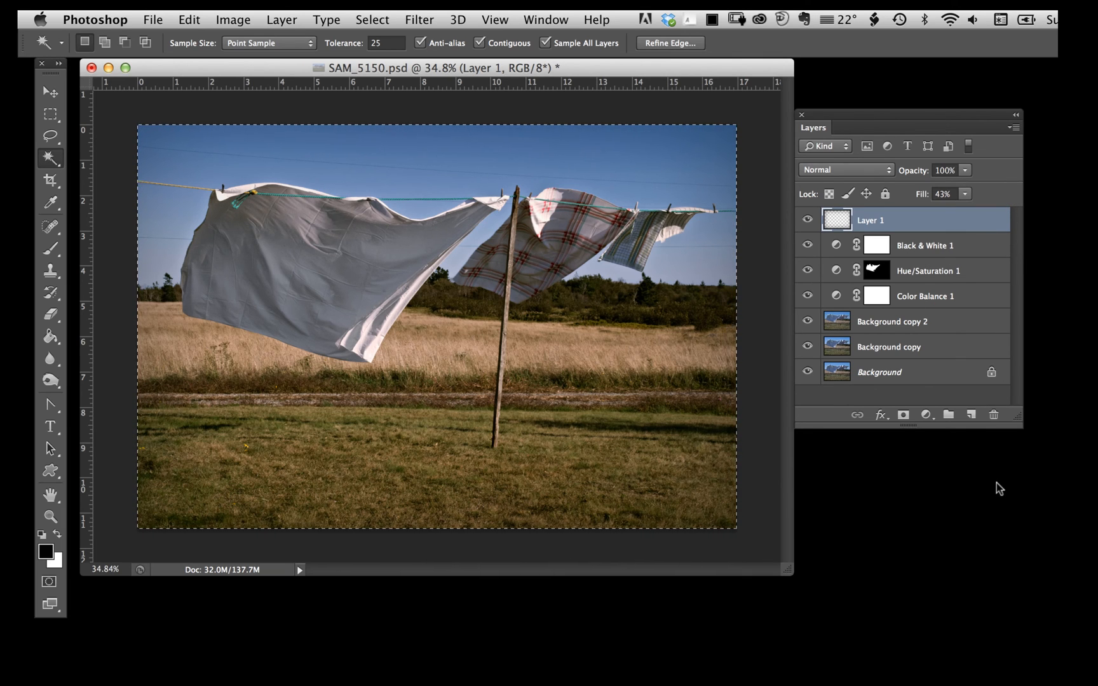